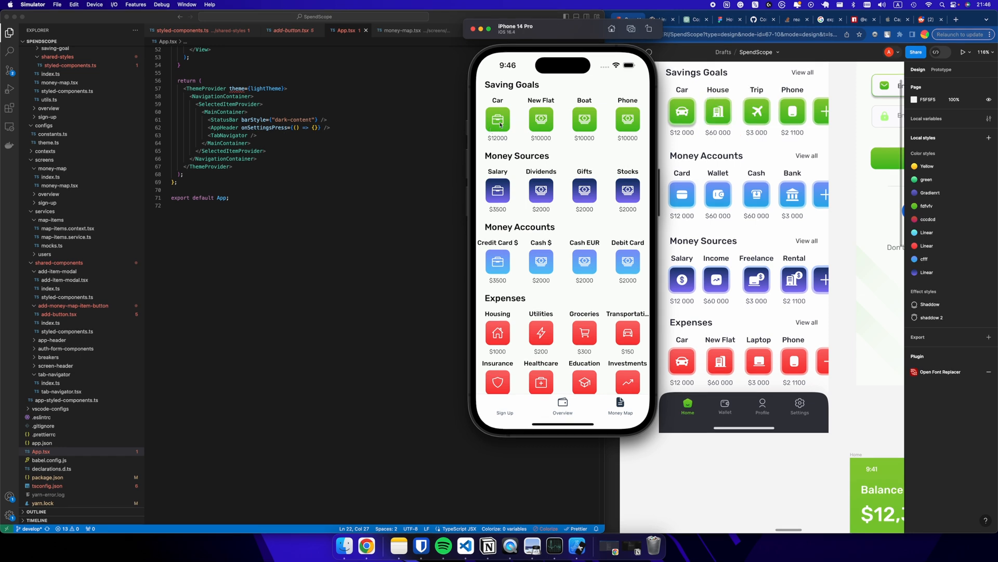
mouse_move(603, 78)
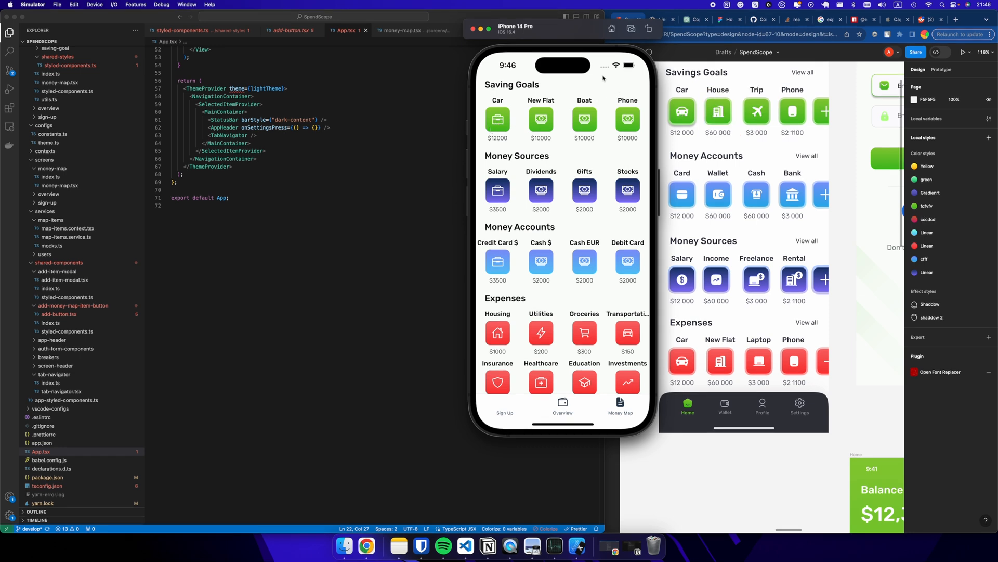